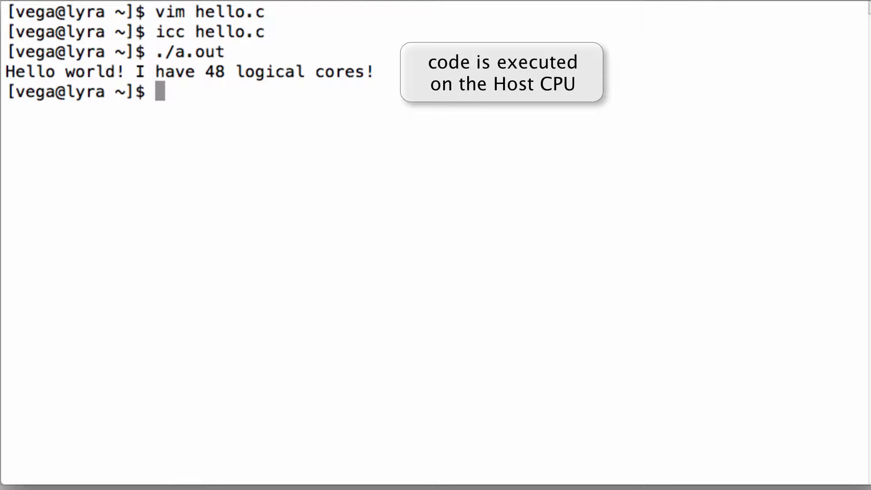
# Add '#pragma offload target(mic)' above printf in hello.c, rebuild, and run to get 244 cores.
pyautogui.write('vim')
pyautogui.write('#p')
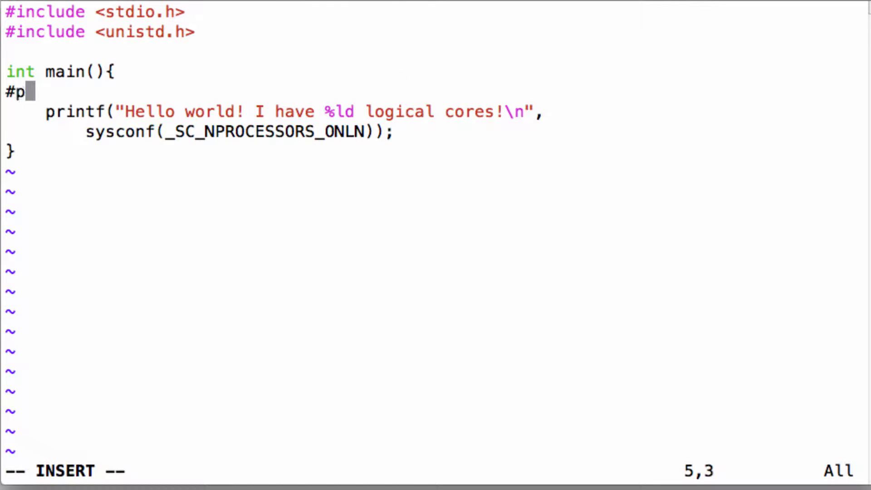
pyautogui.write('ragma offload ta')
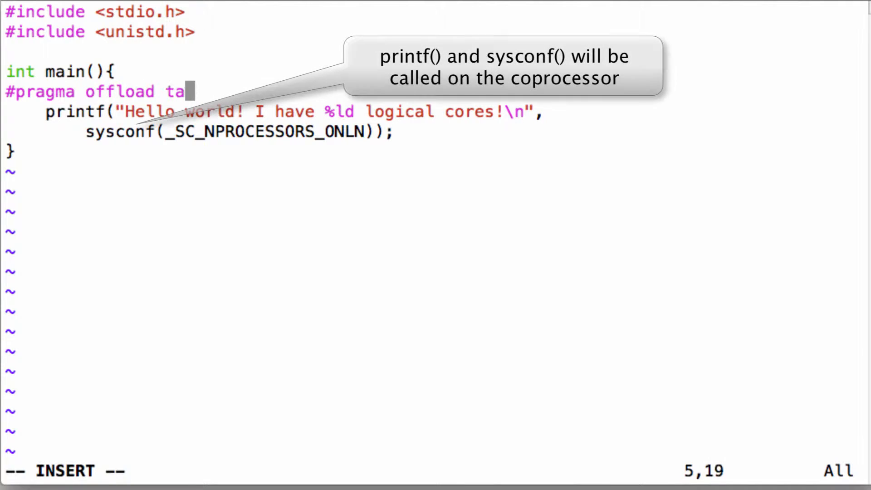
pyautogui.write('rget(mic)')
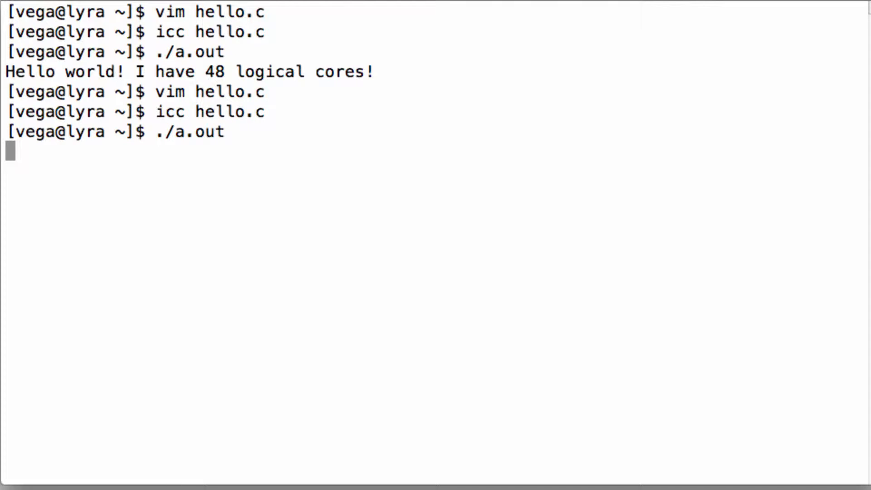
pyautogui.press('Return')
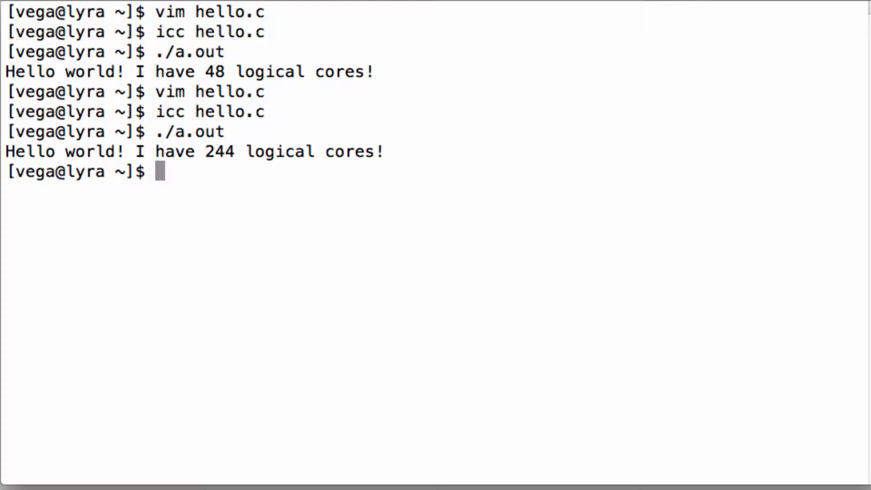
pyautogui.write('vim hello.c')
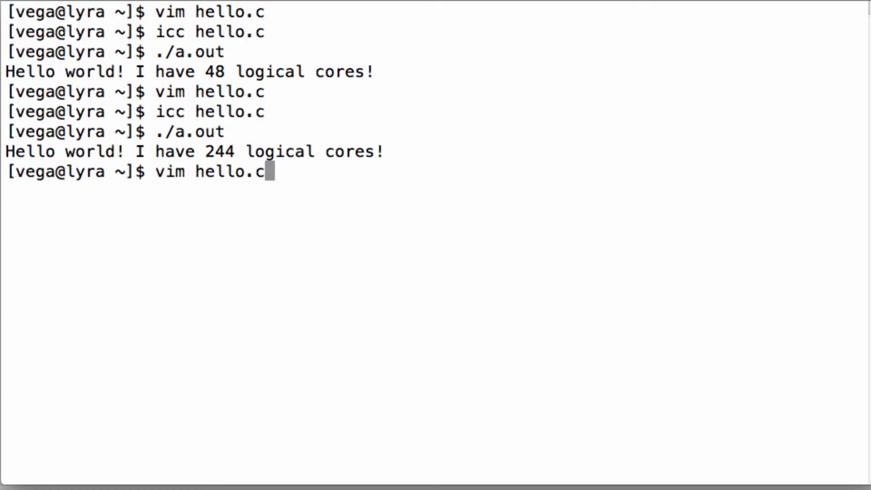
# Rebuild with icc -qopenmp, then add a _Cilk_shared myPrint function called via _Cilk_offload.
pyautogui.press('Return')
pyautogui.write('vim')
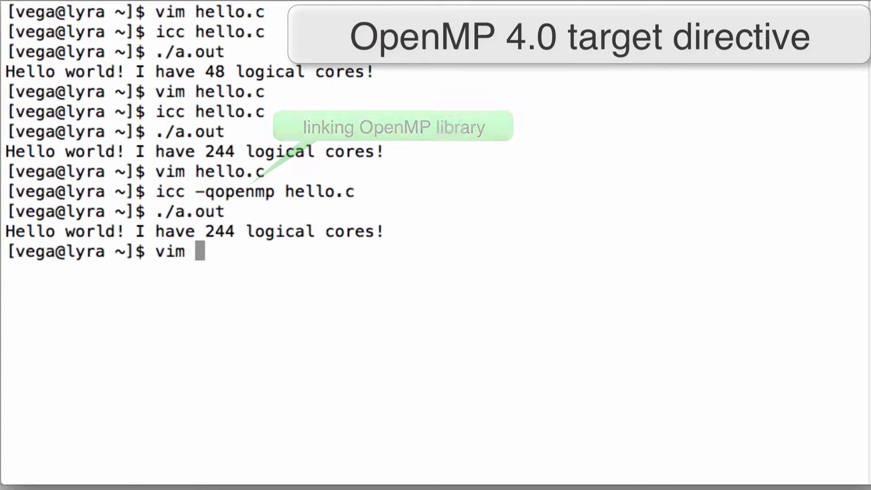
pyautogui.press('Enter')
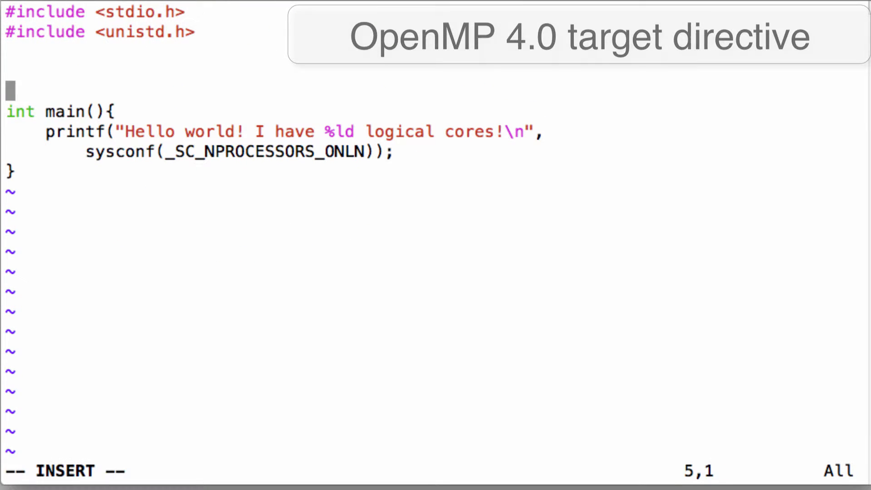
pyautogui.write('_Cilk_shared void myPrint(){')
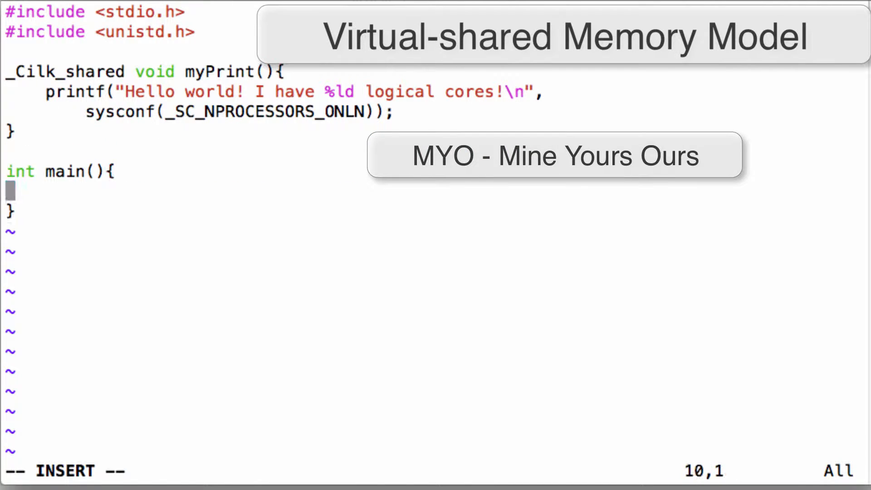
pyautogui.write('_Cilk_offload myPi')
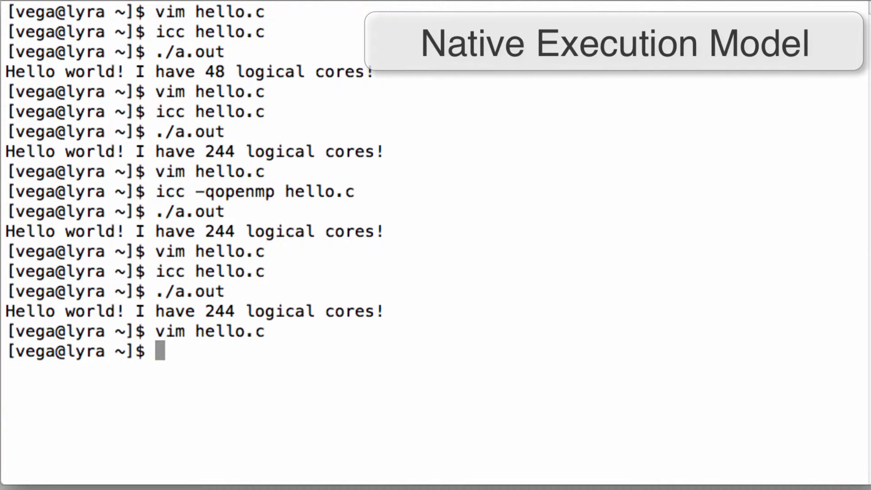
# Build hello.c with -mmic, run it on mic0, then build hello.MIC and hello.XEON.
pyautogui.write('ic')
pyautogui.write('scp')
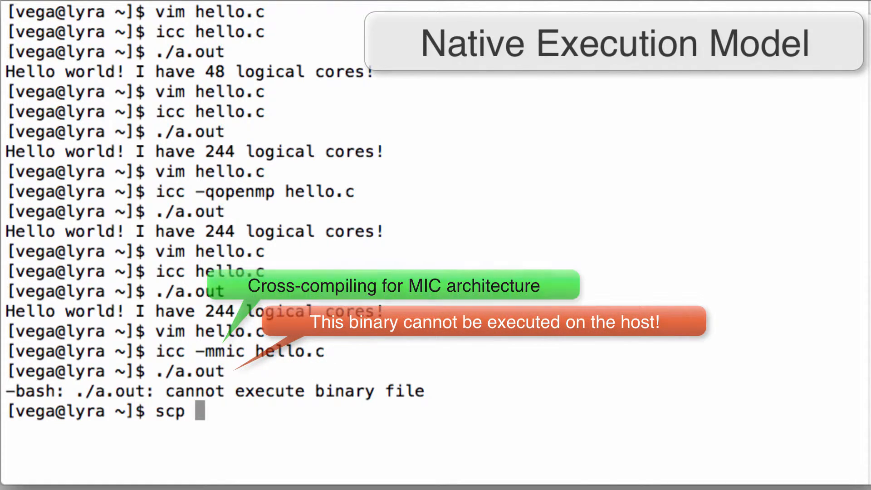
pyautogui.write('a.out mic0:~/')
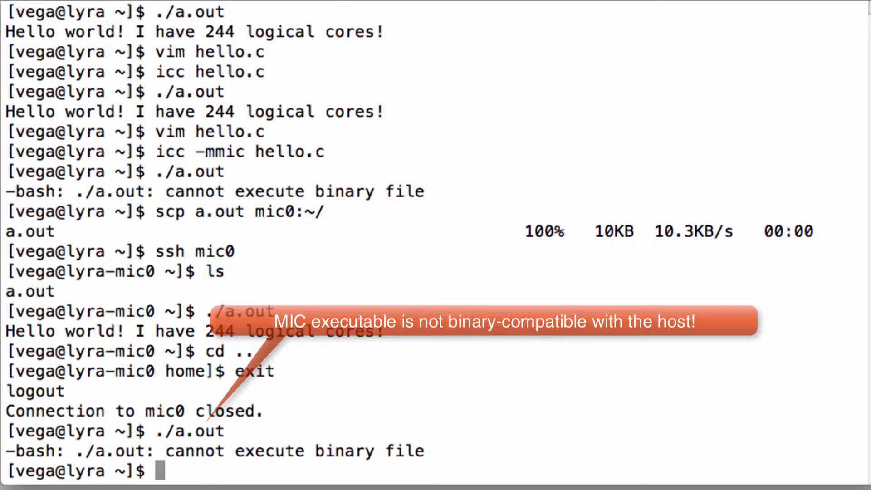
pyautogui.write('icc -mmic hello.c -o hello.MIC')
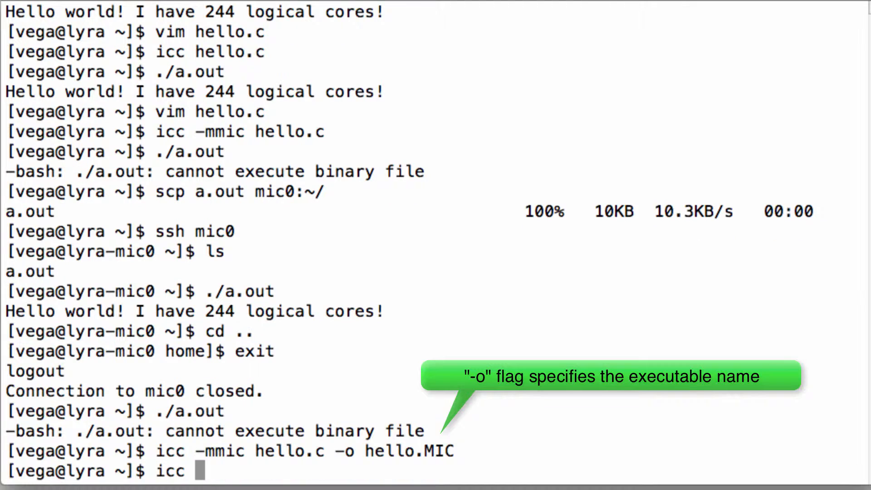
pyautogui.write('hello.c -o hello.')
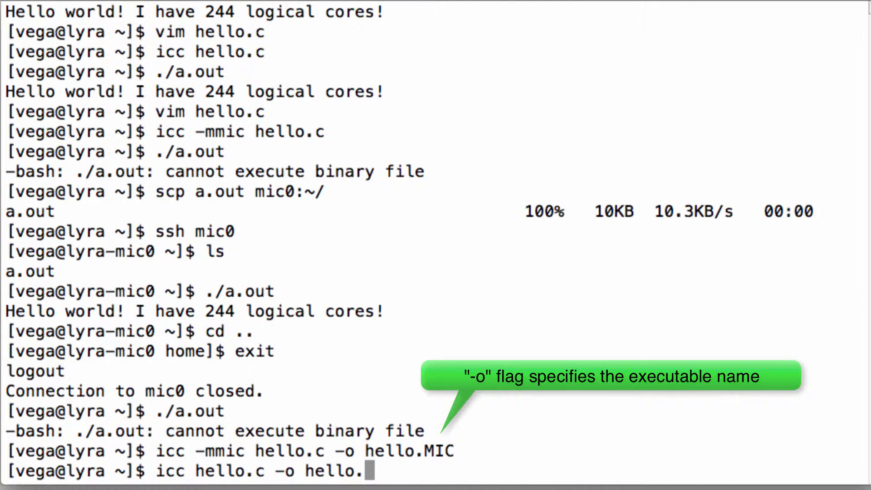
pyautogui.write('XEON')
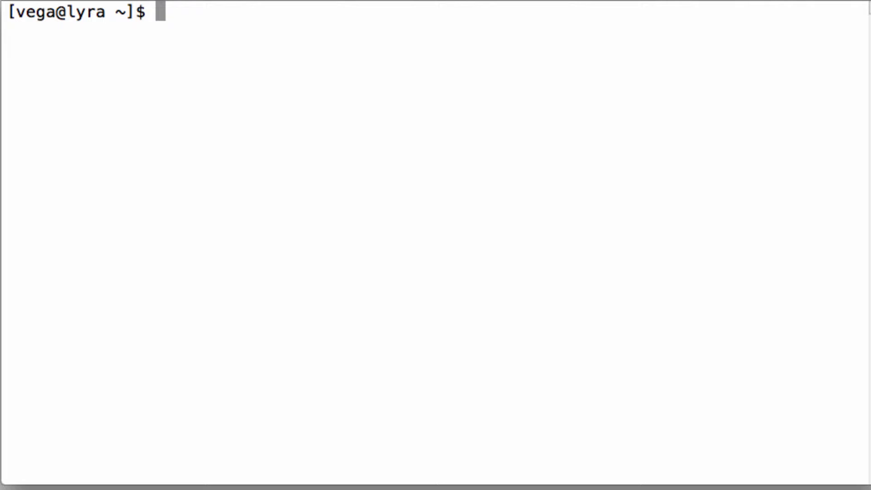
# Confirm two Xeon Phi coprocessors with lspci and check that the mpss service is running.
pyautogui.write('lspci | grep -i')
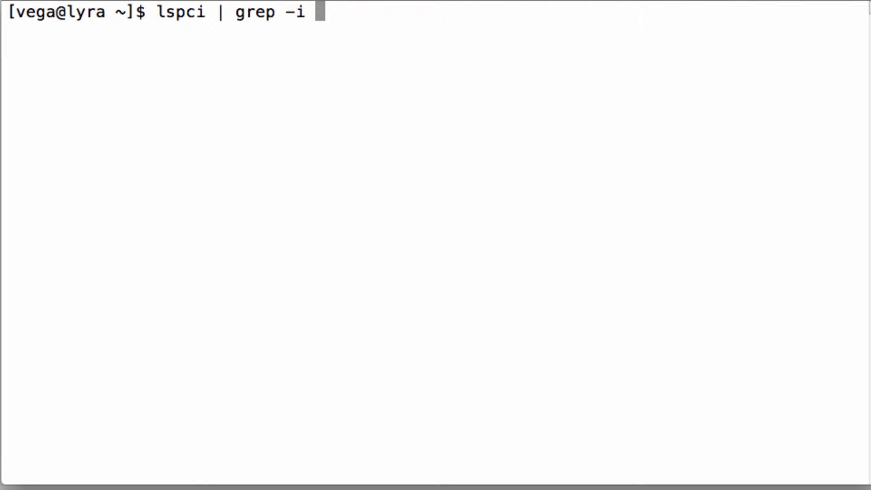
pyautogui.write('co-processor')
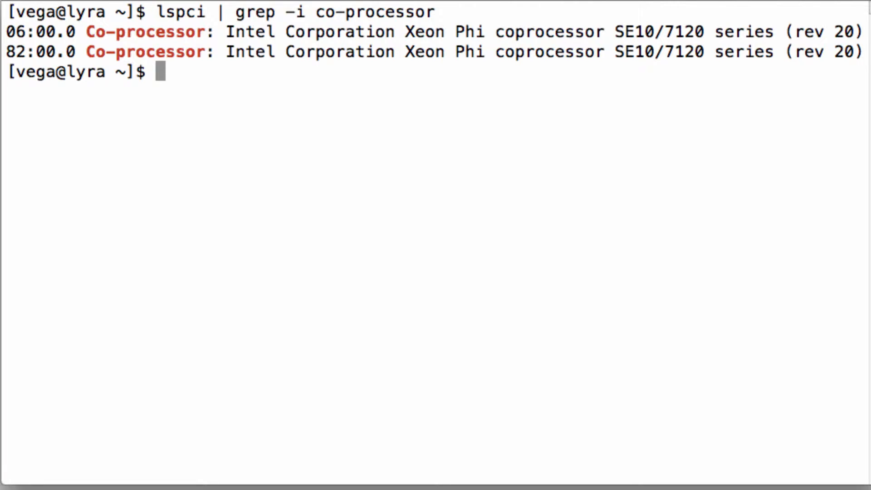
pyautogui.write('sudo serv')
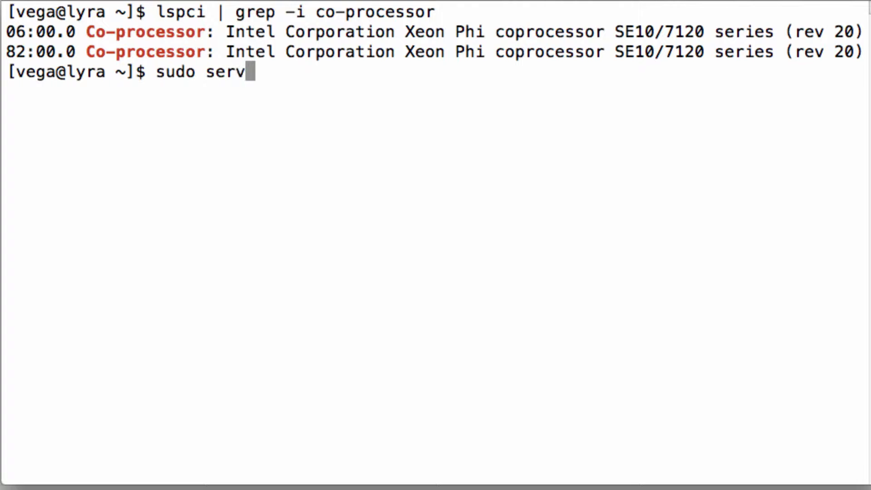
pyautogui.write('ice')
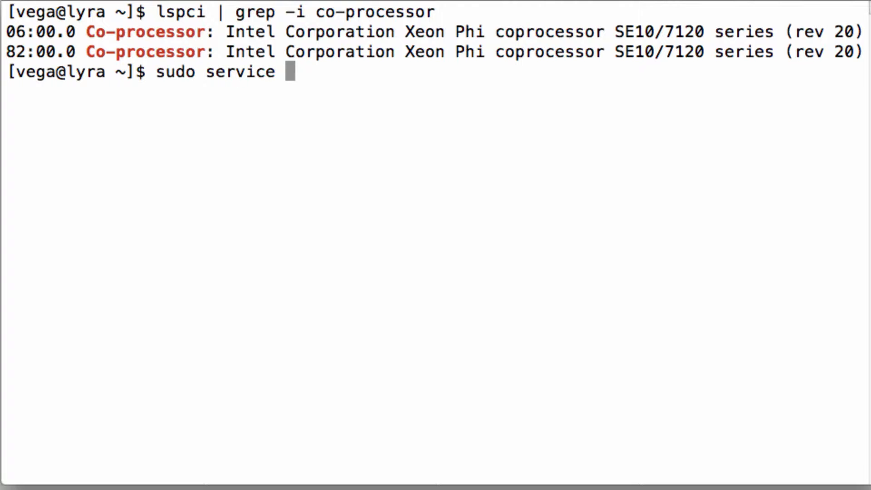
pyautogui.write('mpss status')
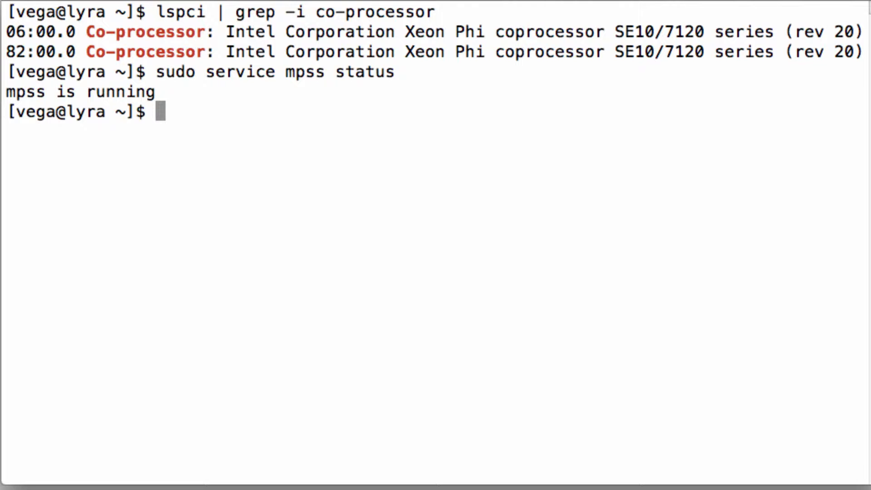
# List the mic0 and mic1 entries in /etc/hosts.
pyautogui.write('cat /etc/ho')
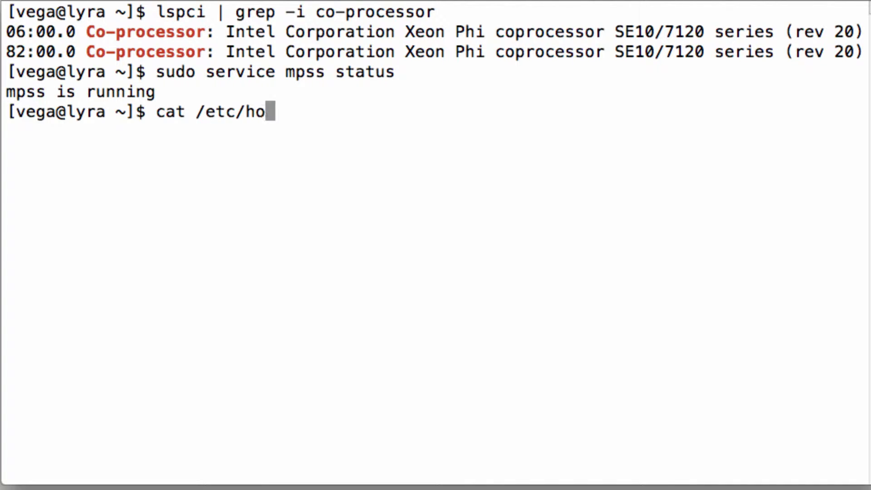
pyautogui.write('sts | grep mic')
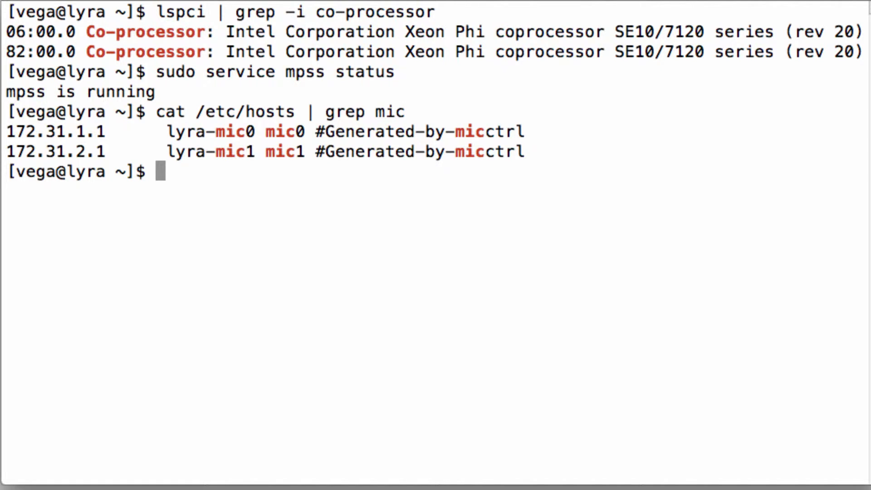
pyautogui.write('ssh')
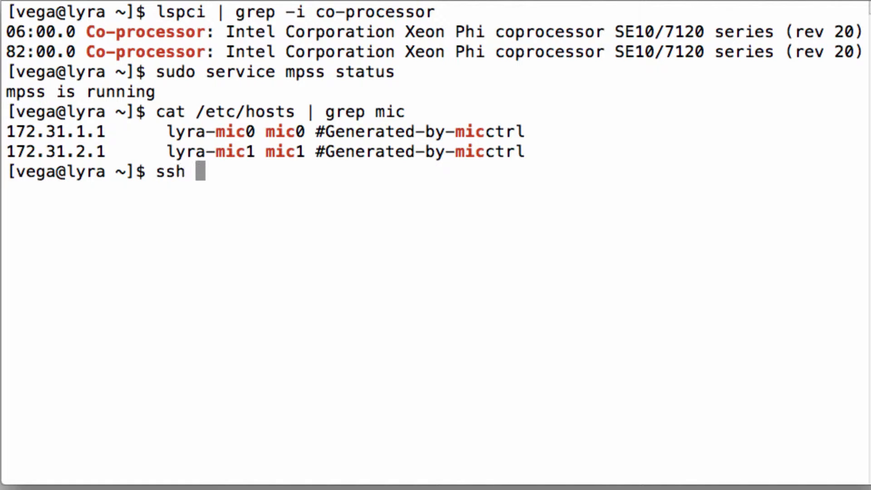
# Log into mic0 and list its root and /home/ directories.
pyautogui.write('mic0')
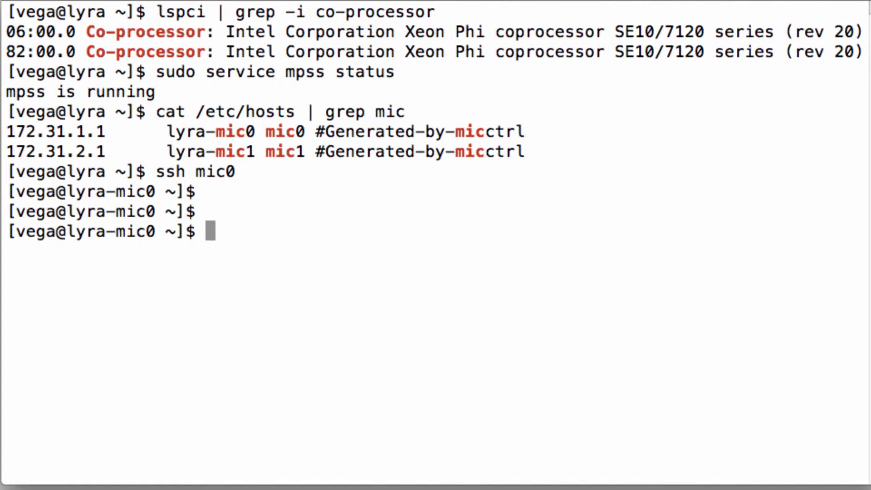
pyautogui.write('ls /')
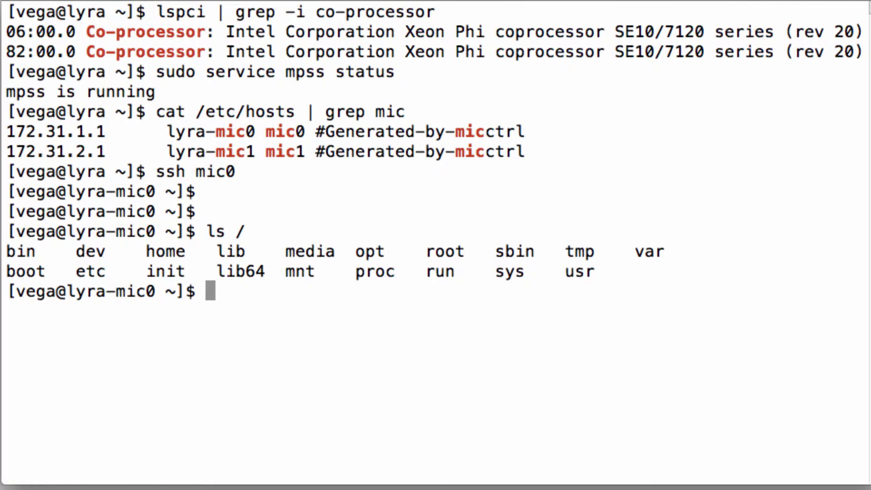
pyautogui.write('ls')
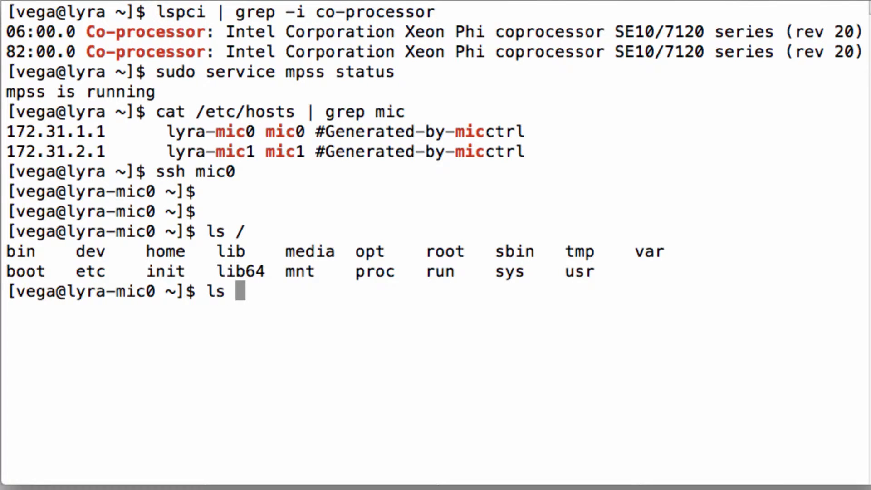
pyautogui.write('/home/')
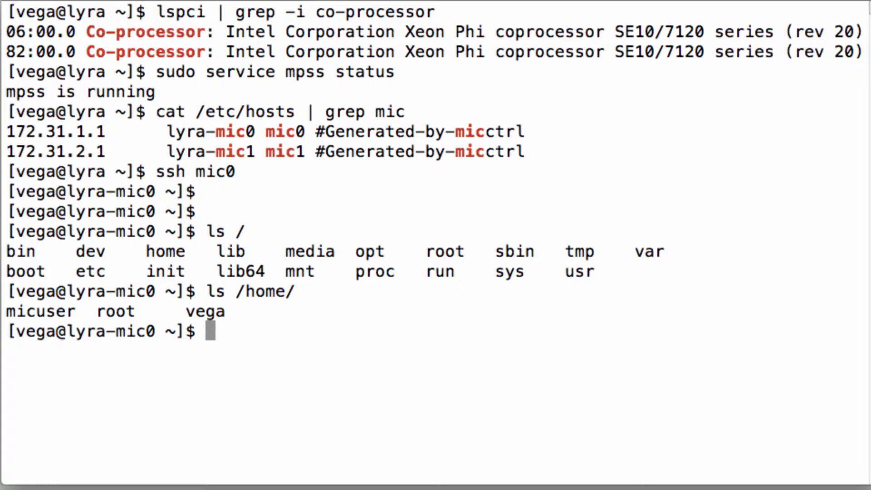
# Show the last 3 processor entries from cpuinfo, then highlight micinfo's 61 active cores line.
pyautogui.write('cat /p')
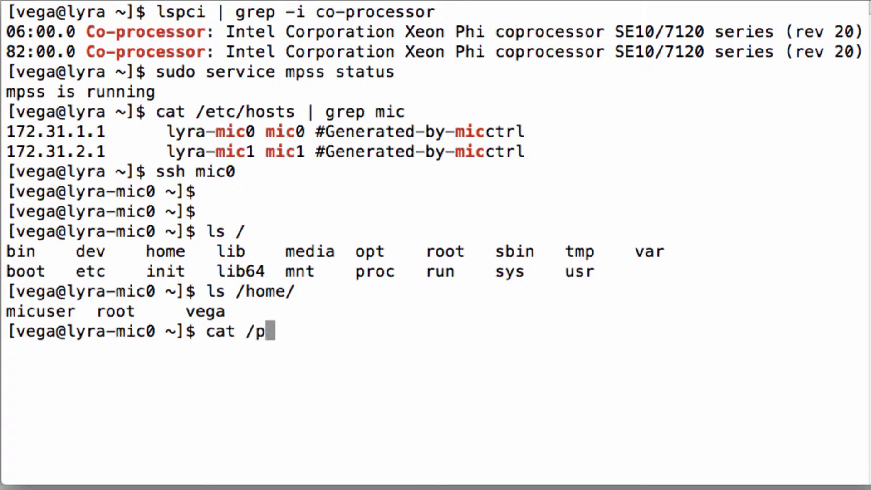
pyautogui.write('roc/cpuinfo')
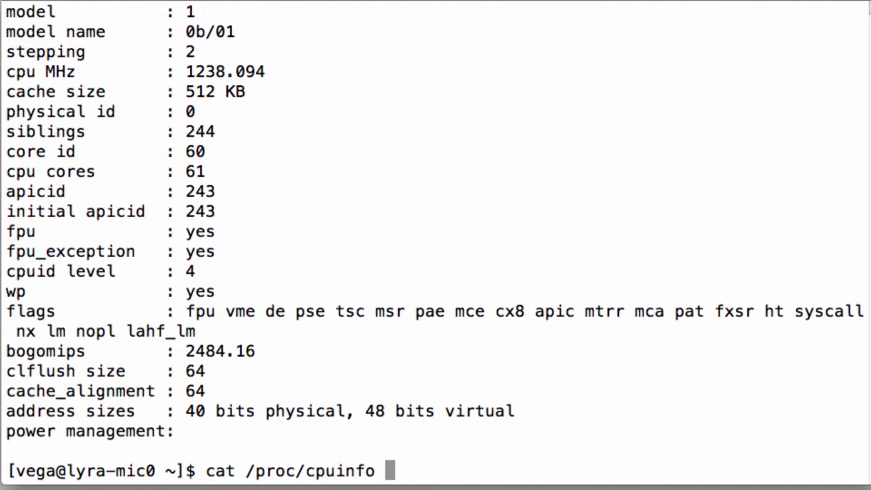
pyautogui.write('| grep proc | tail -')
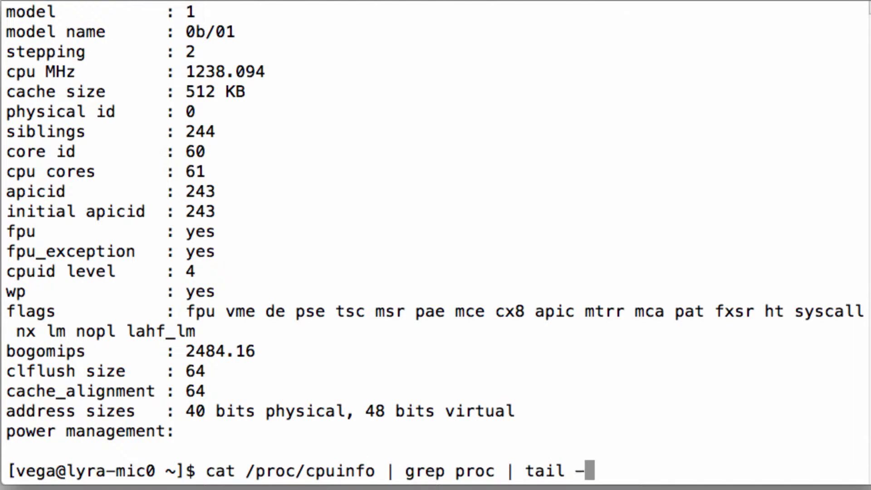
pyautogui.write('n 3')
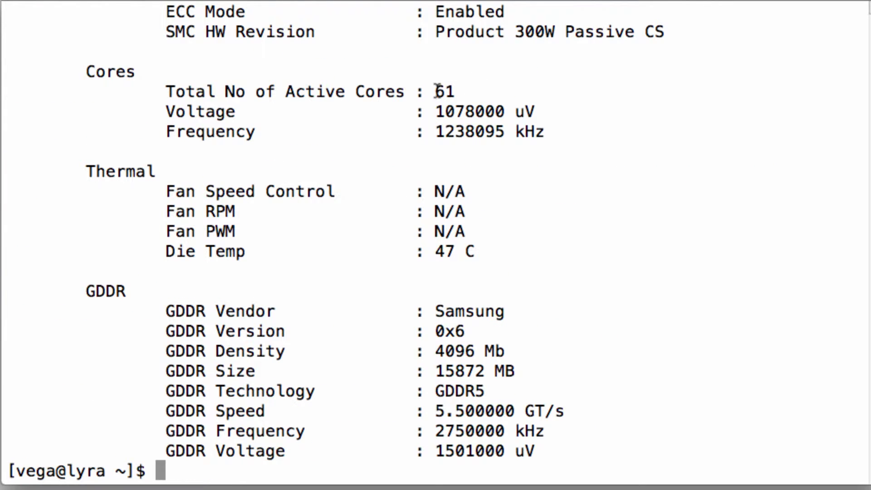
pyautogui.moveTo(166, 92); pyautogui.dragTo(375, 92)
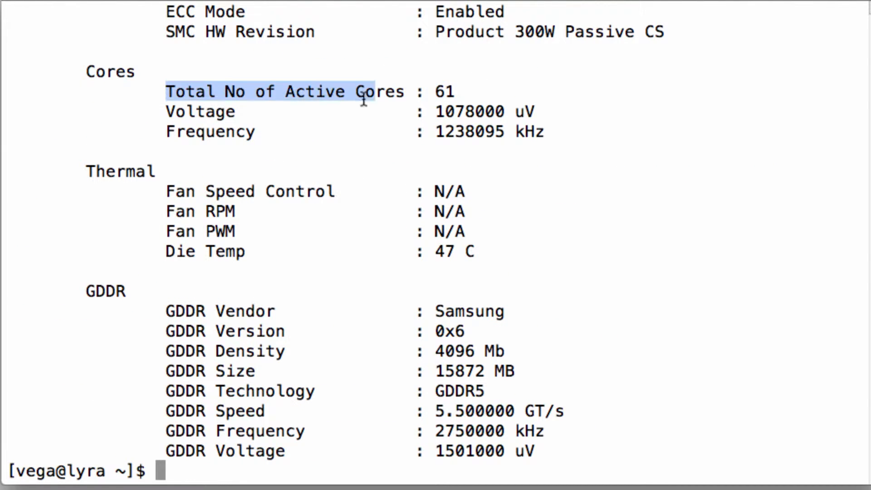